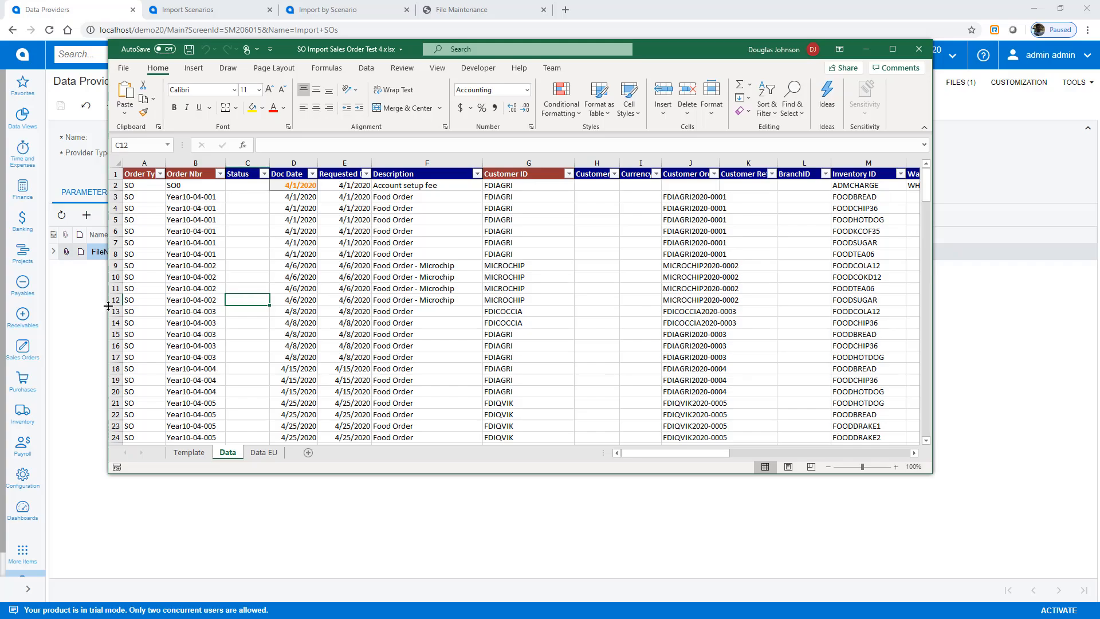
- Minimize Excel, review the Data provider schema, and bring up the Import SOs scenario
left_click(917, 48)
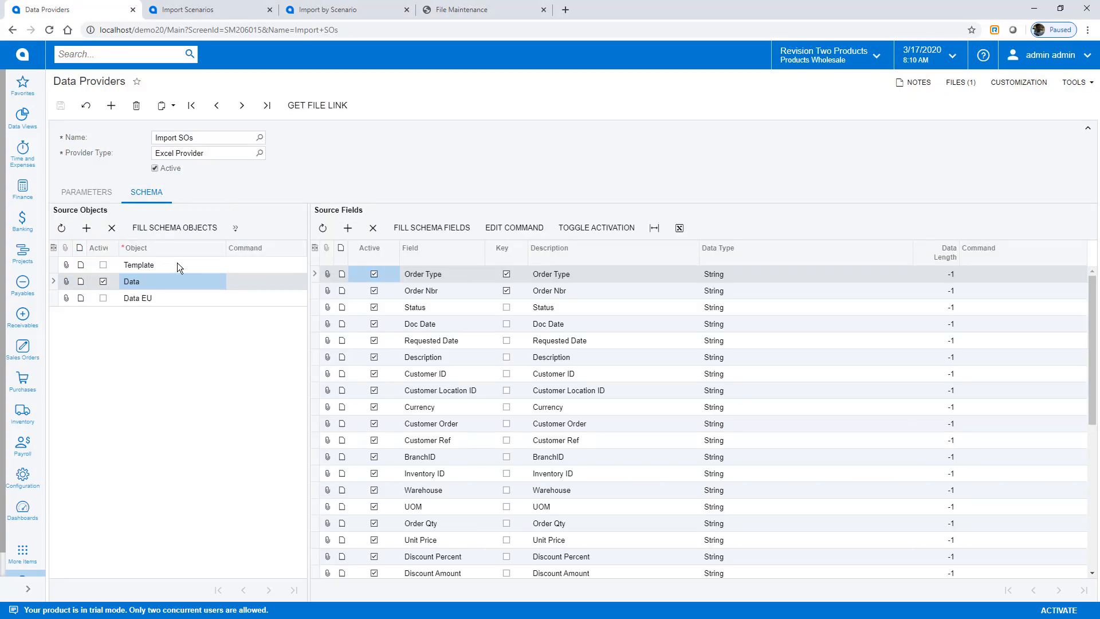
mouse_move(435, 311)
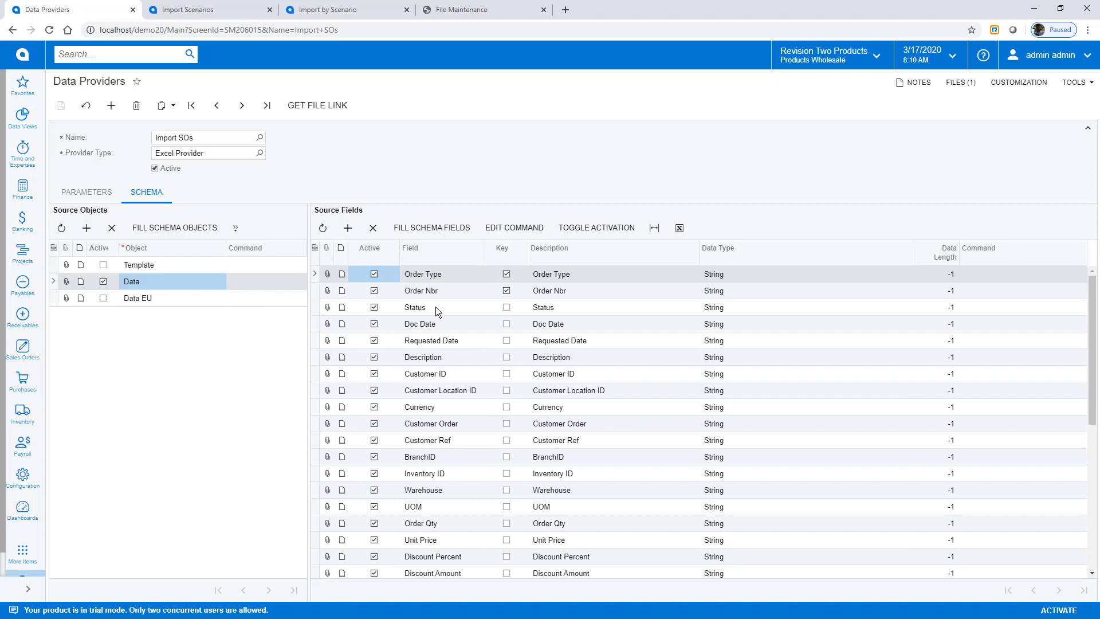
mouse_move(457, 312)
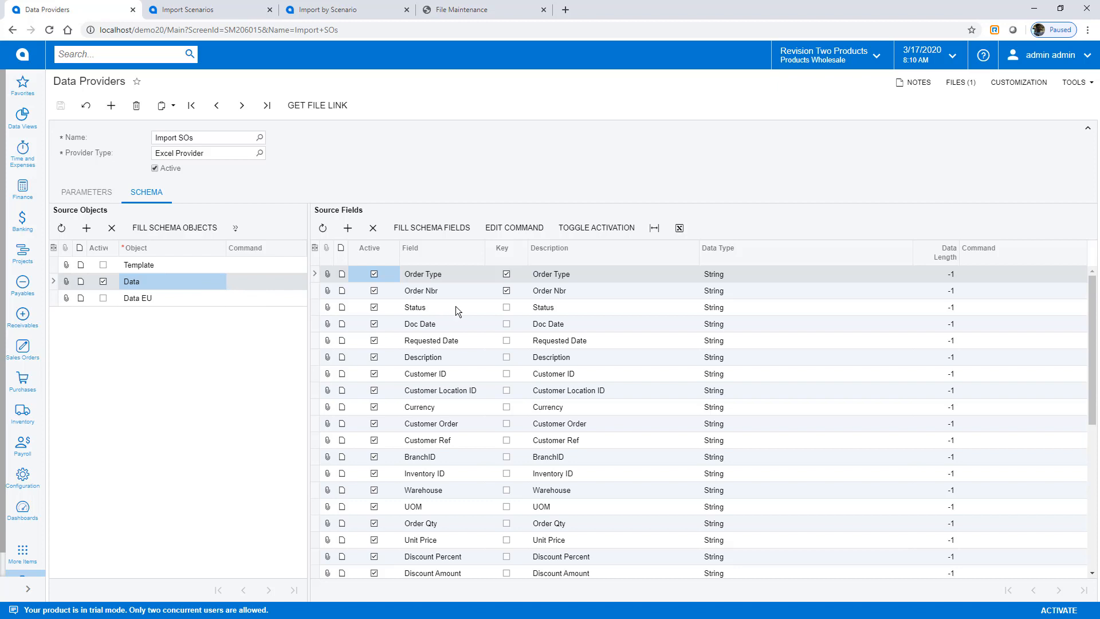
left_click(203, 10)
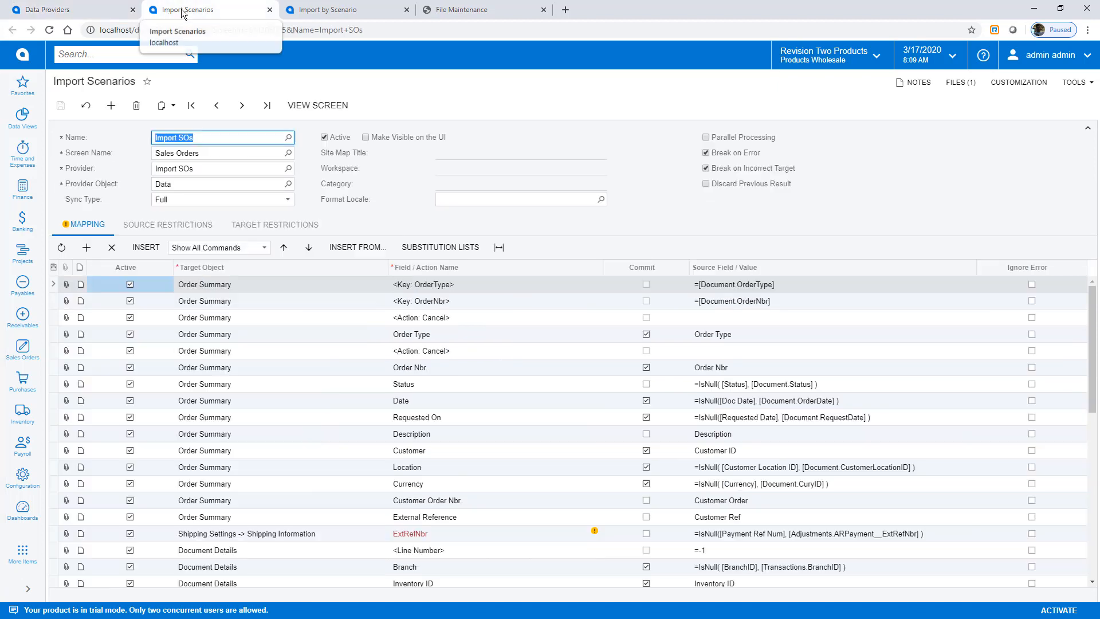
mouse_move(511, 361)
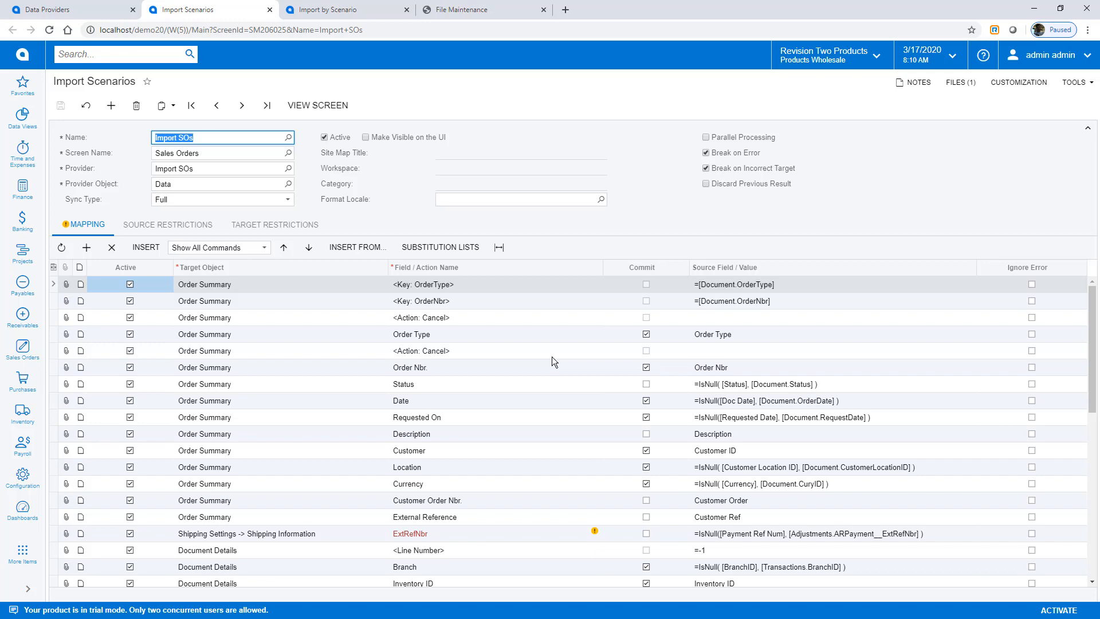
- Prepare the 180 April sales order records with row 1 (account setup fee) deactivated, then run the import
left_click(330, 9)
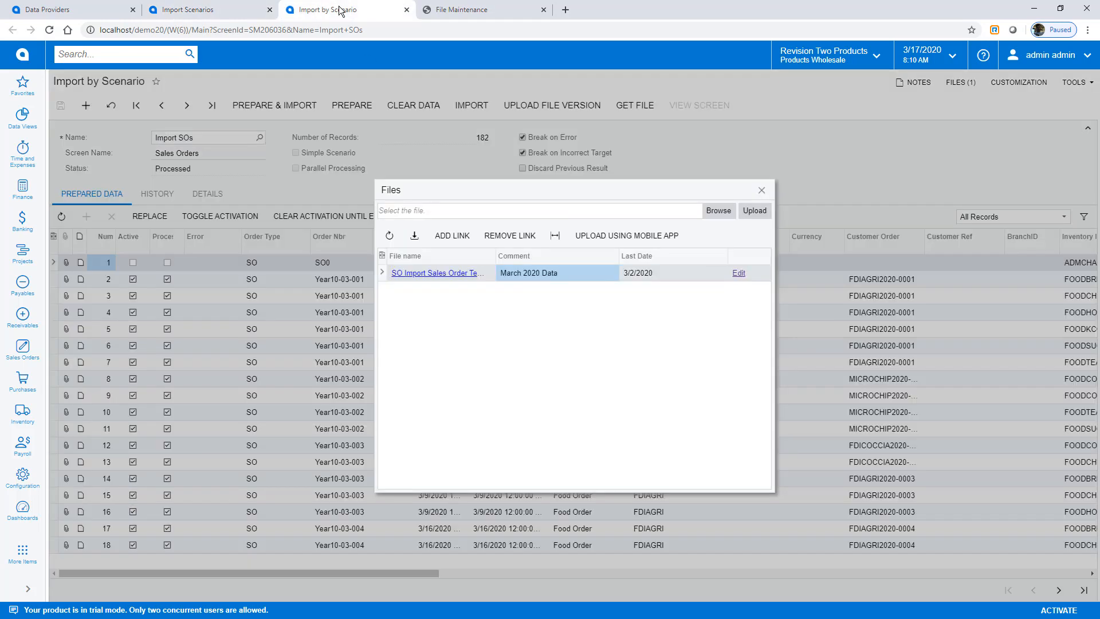
left_click(761, 190)
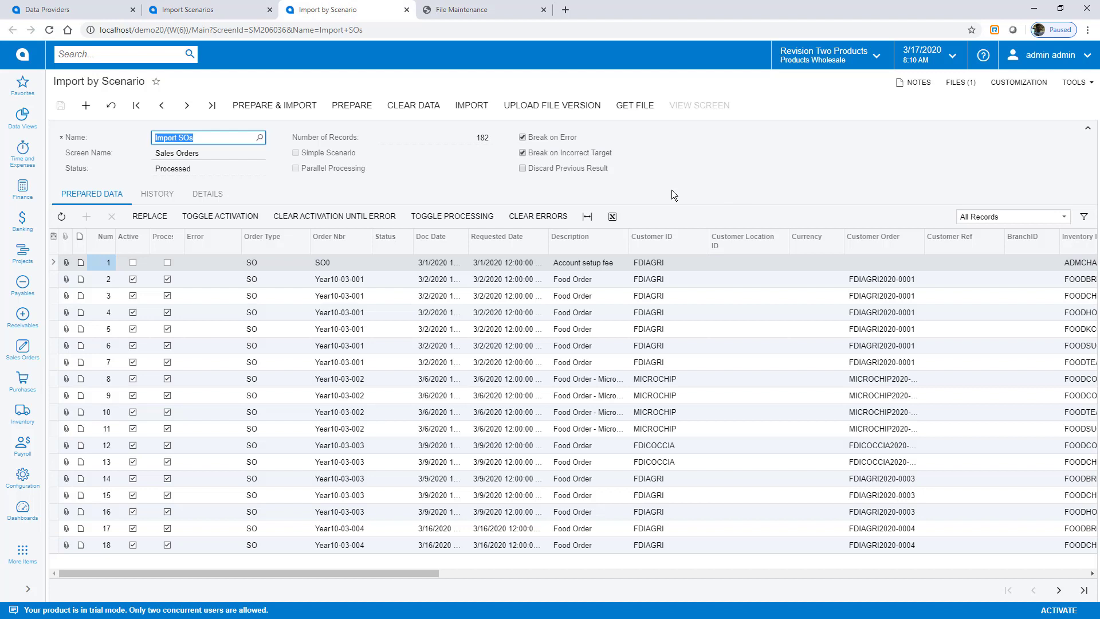
left_click(351, 105)
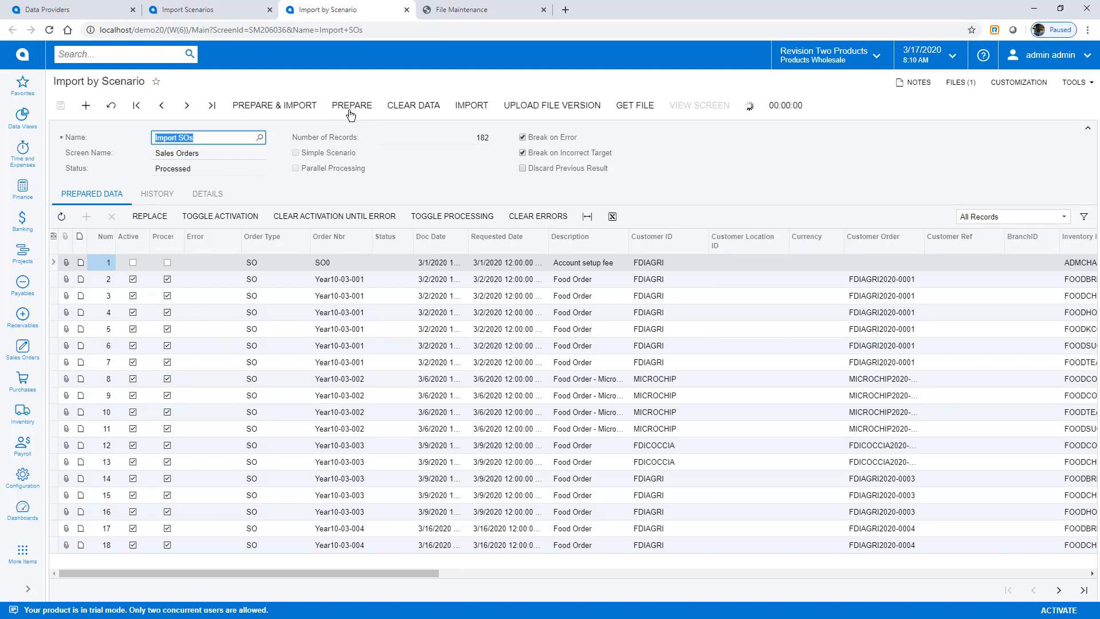
left_click(352, 105)
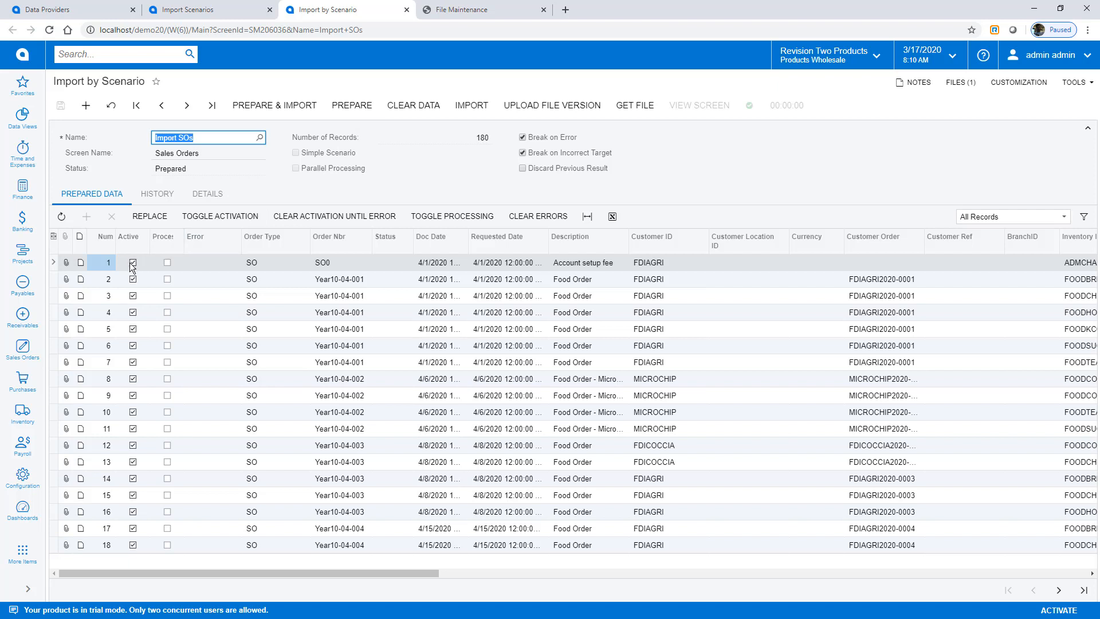
left_click(133, 262)
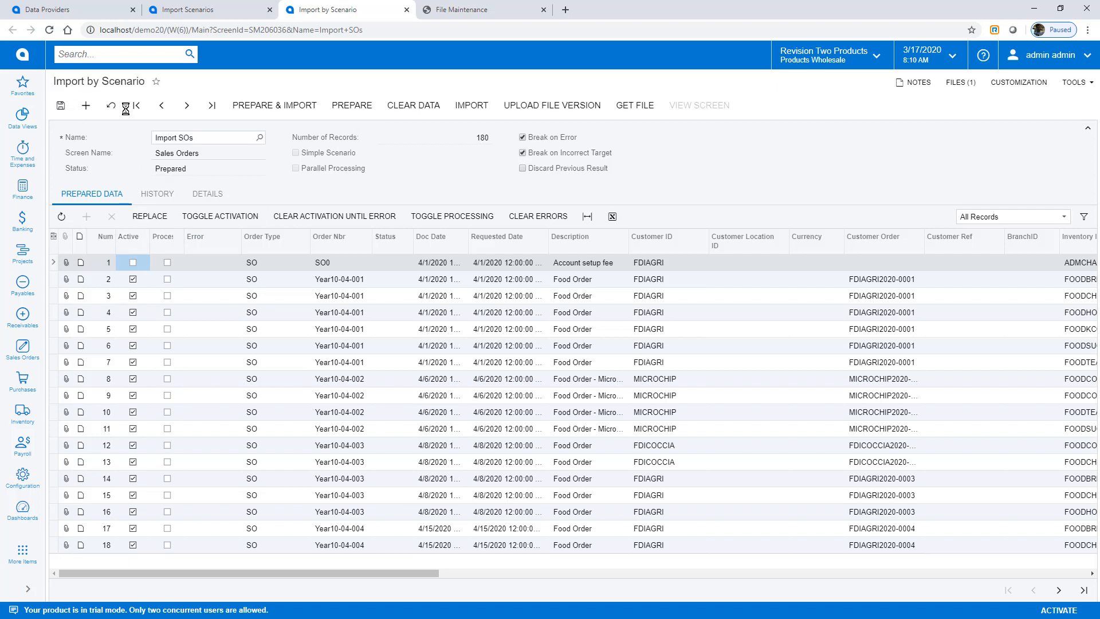
left_click(471, 105)
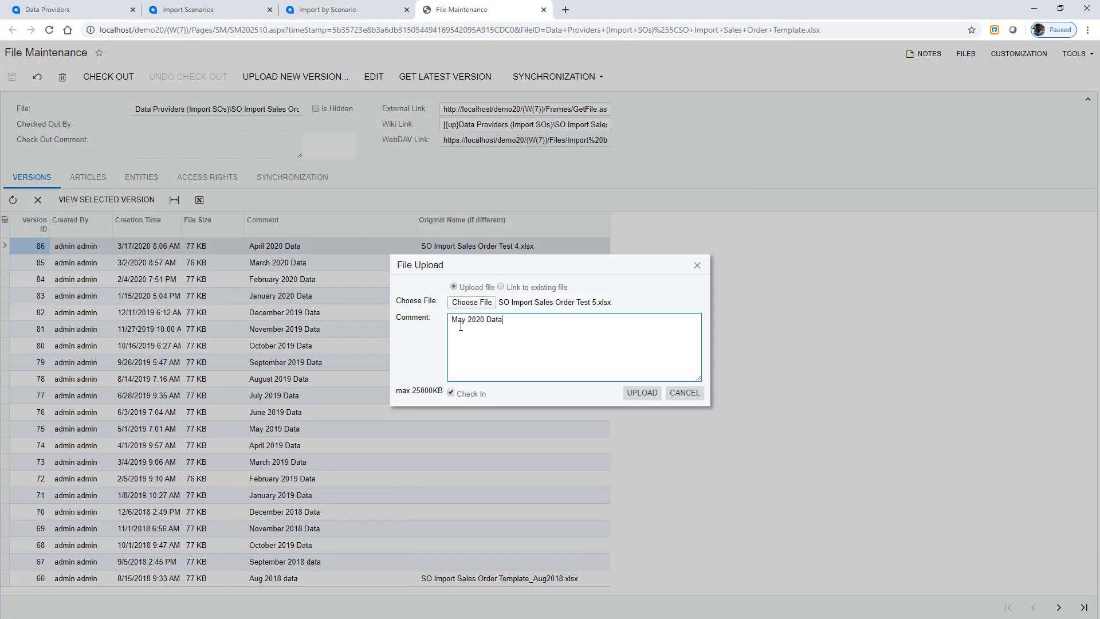
- Upload the May 2020 Data file version and save Parallel Processing enabled on the Import SOs scenario
left_click(640, 392)
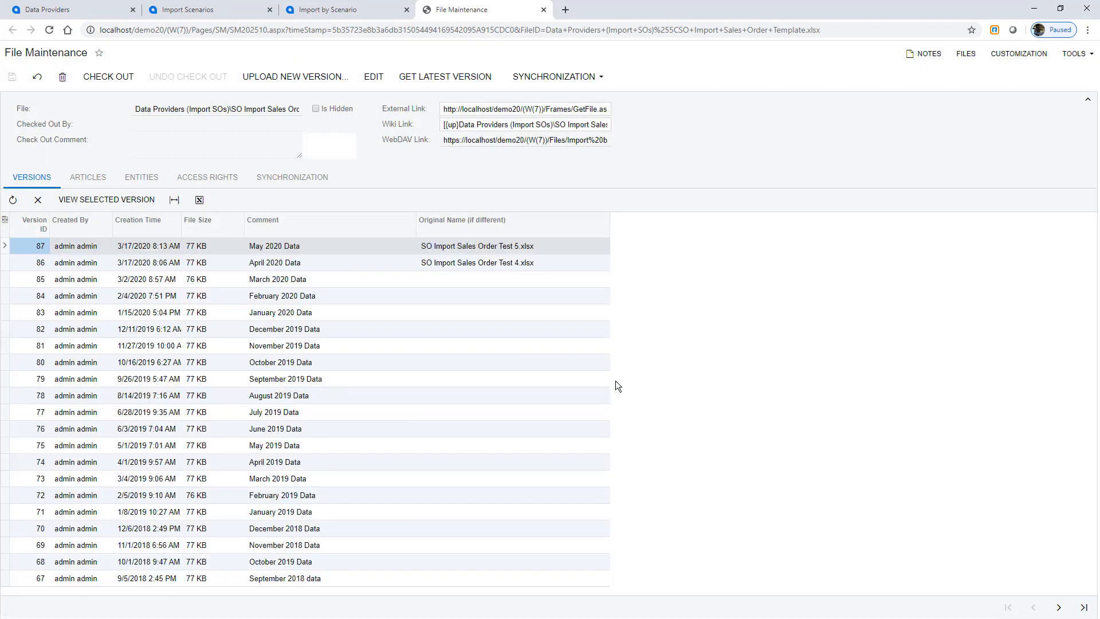
left_click(204, 9)
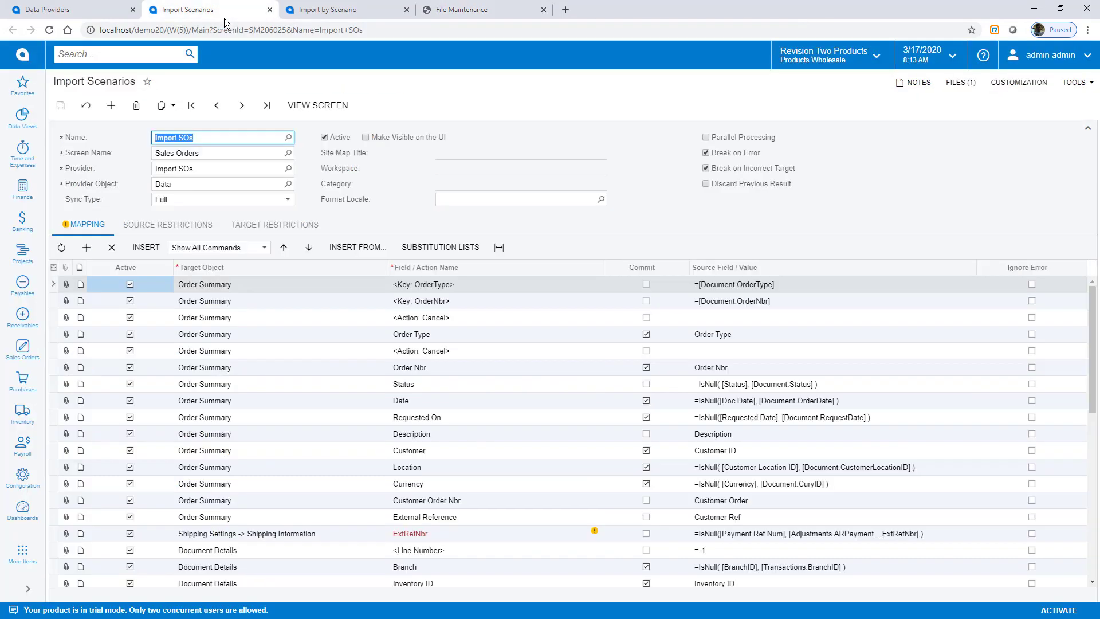
left_click(706, 136)
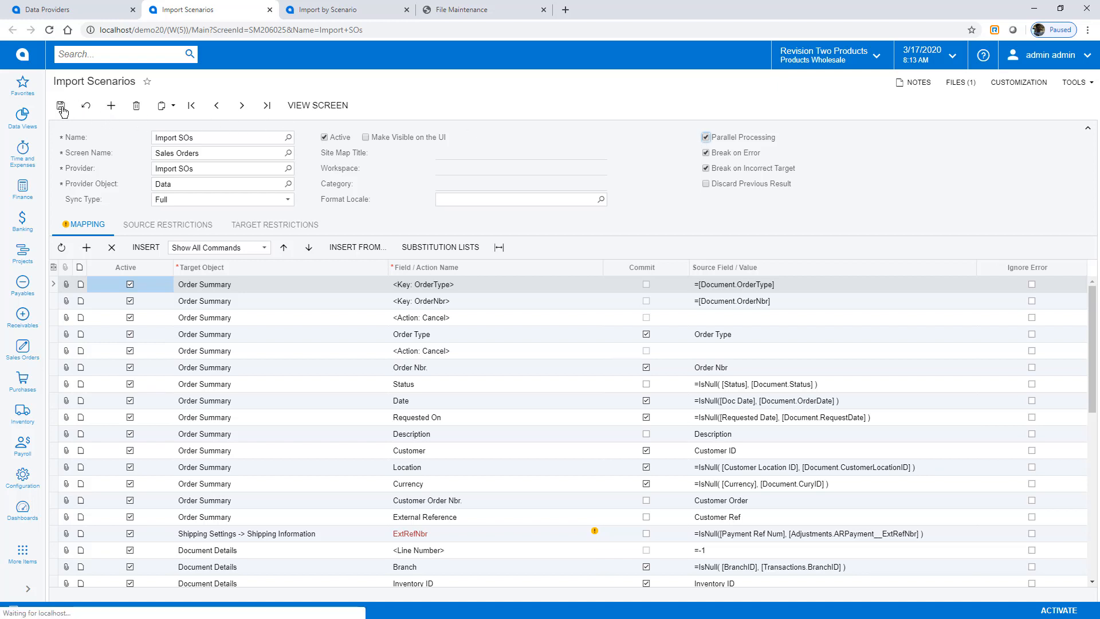
left_click(61, 105)
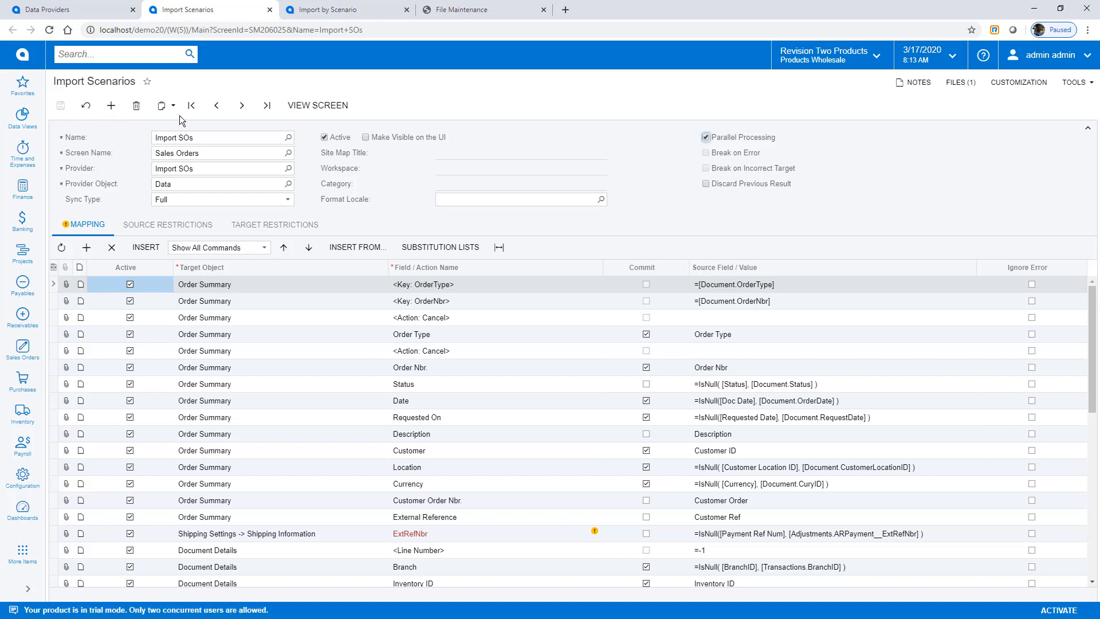
left_click(326, 9)
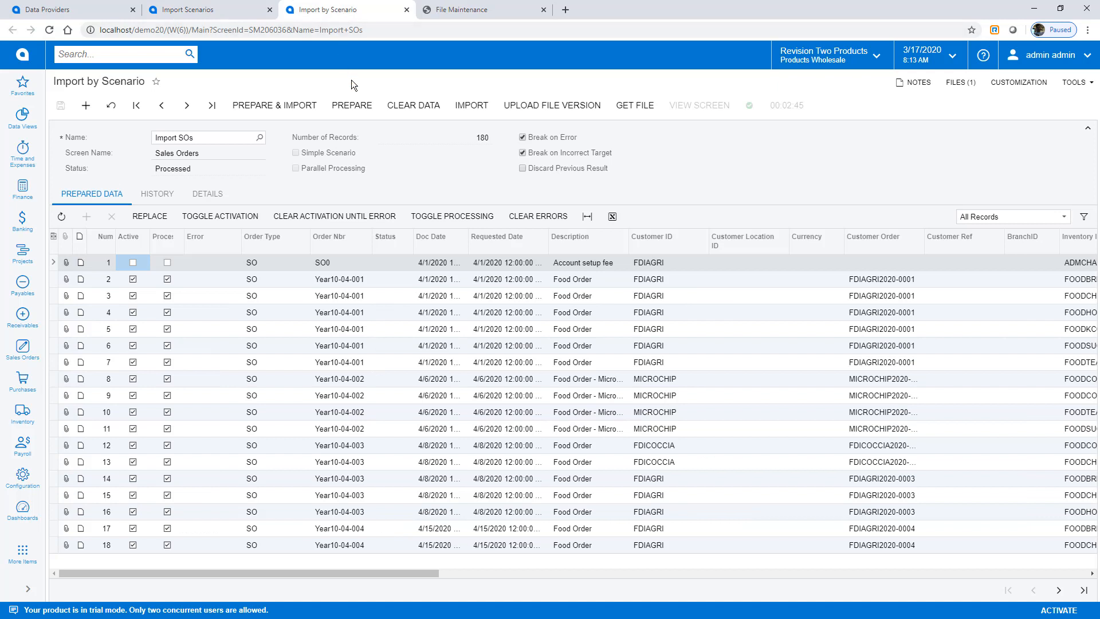
- Prepare the May sales orders, deactivate the account setup fee row, and start the parallel import
left_click(352, 105)
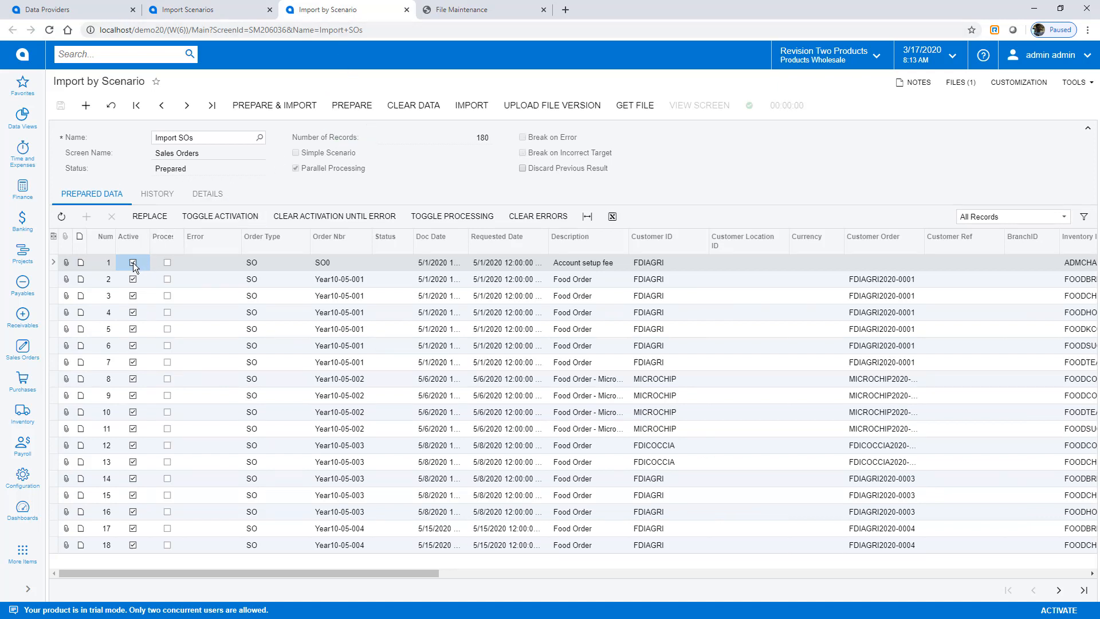
left_click(133, 261)
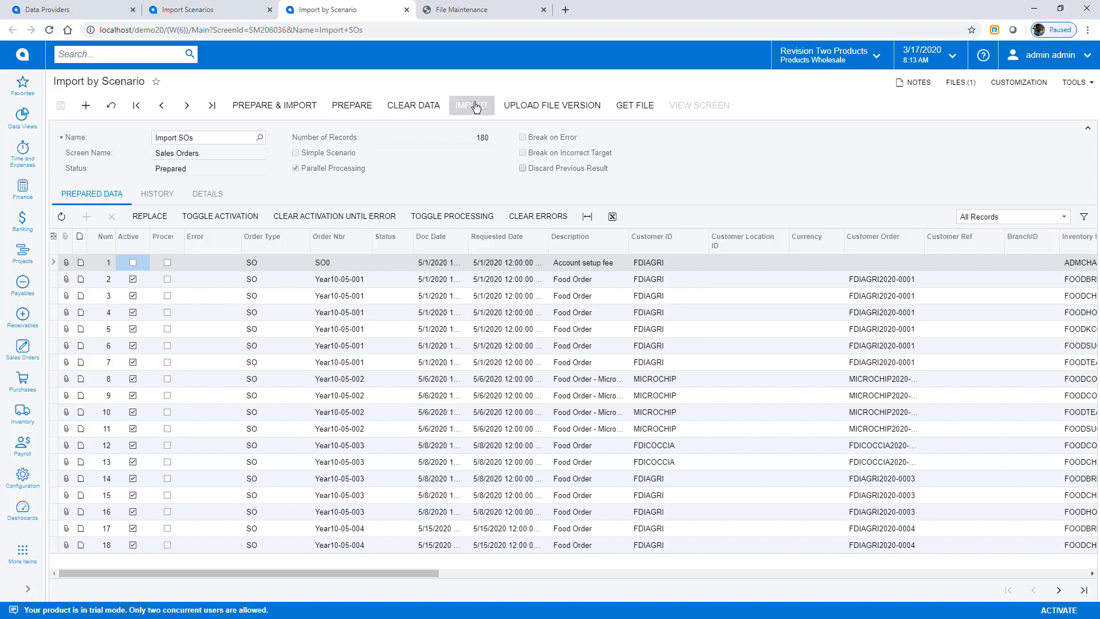
left_click(471, 105)
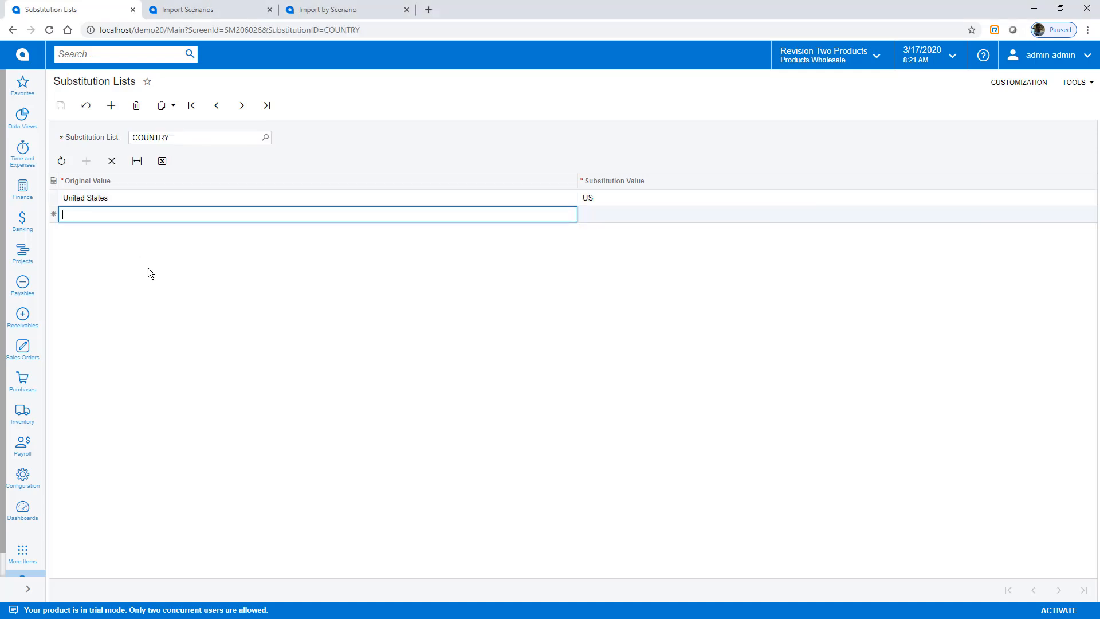
- Save USA → US in the COUNTRY list and map customer Country to =SubstituteListed([Country Code], 'COUNTRY')
left_click(86, 106)
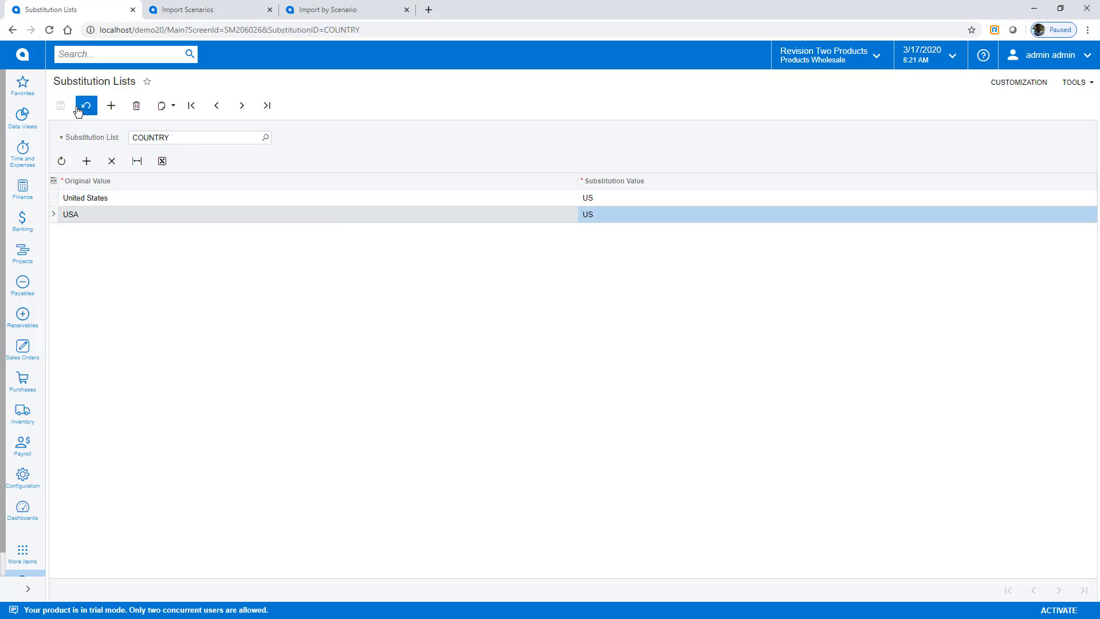
left_click(207, 9)
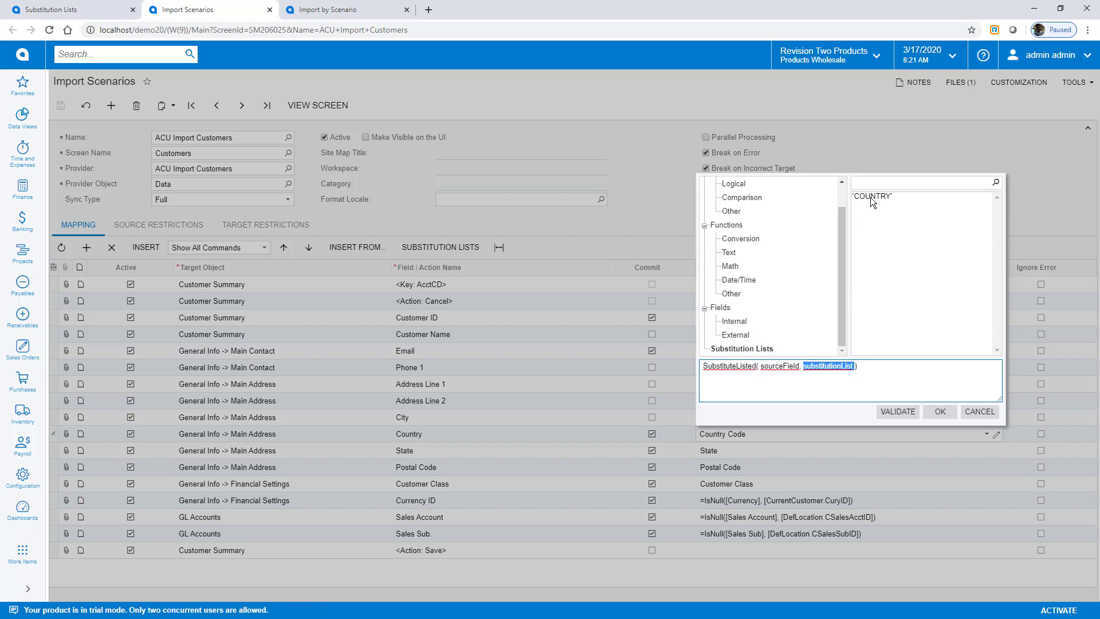
left_click(736, 335)
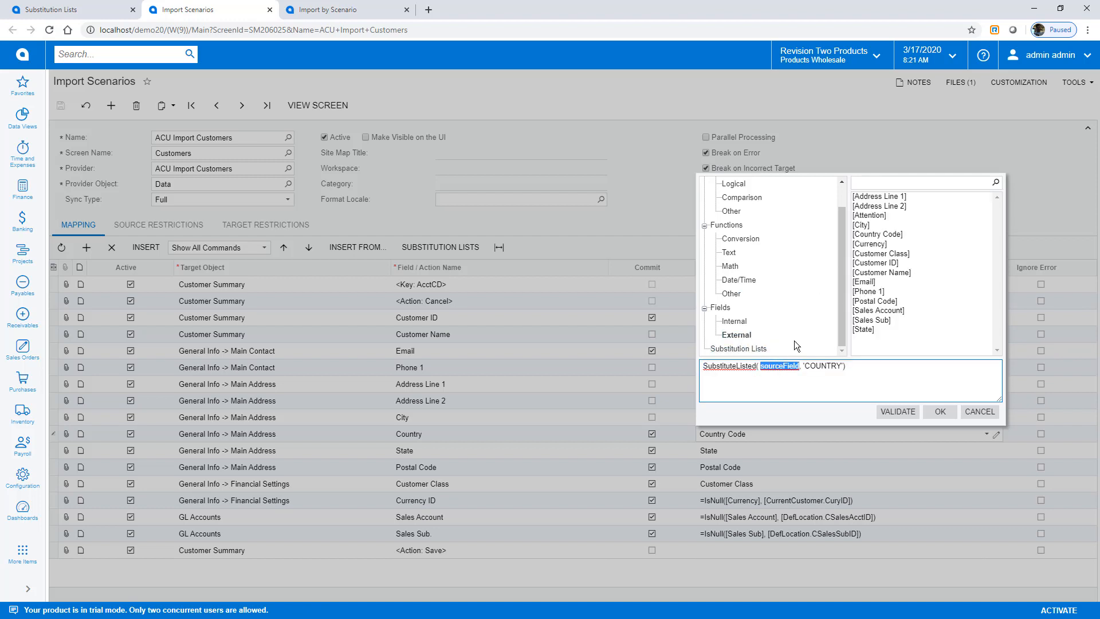
left_click(898, 411)
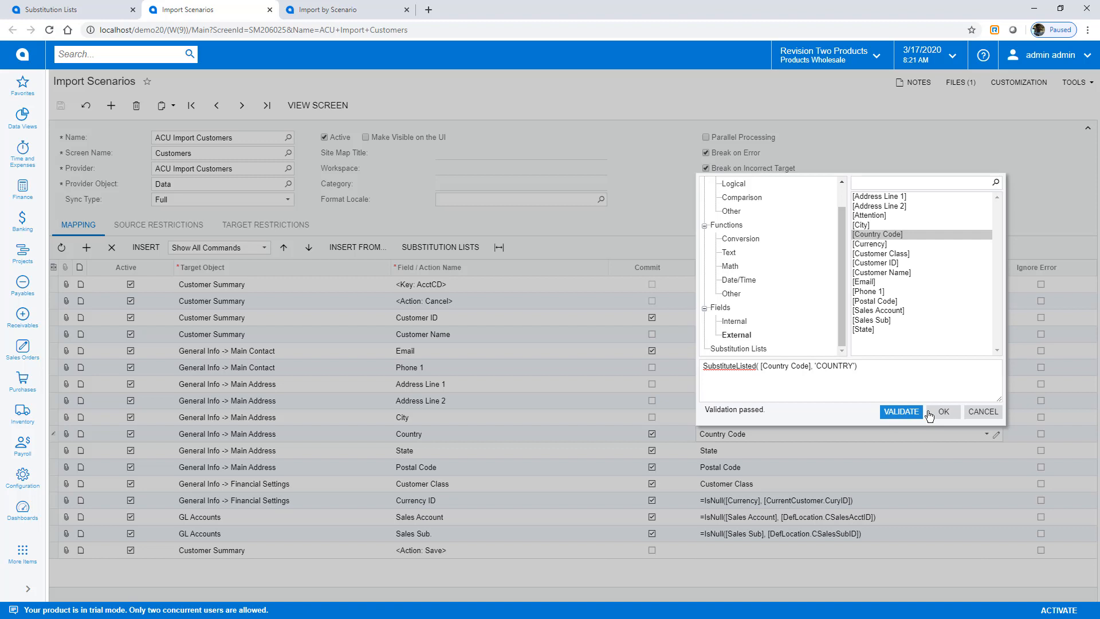
left_click(943, 412)
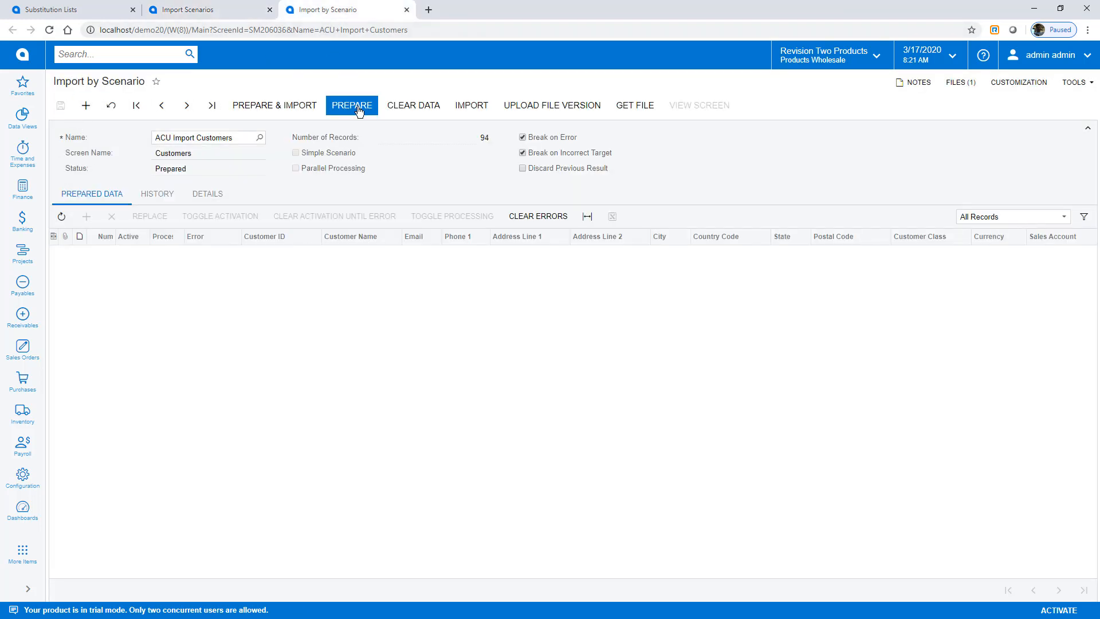
- Prepare the 94 customers, keep only row 1 active as Customer ID TEST with country USA, and start find-and-replace
left_click(352, 106)
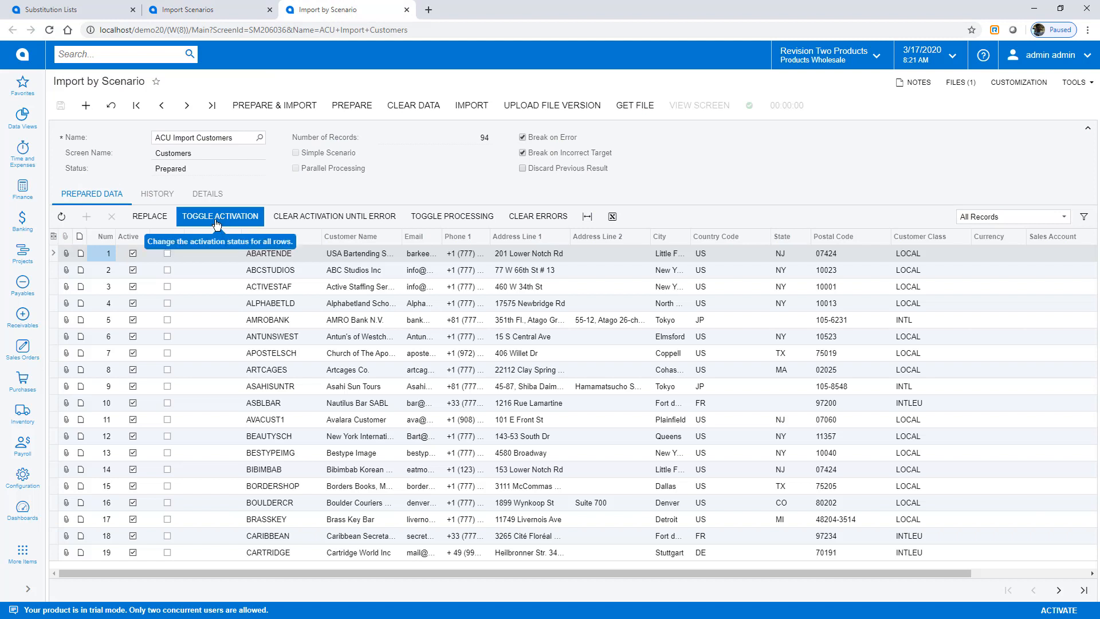
left_click(220, 215)
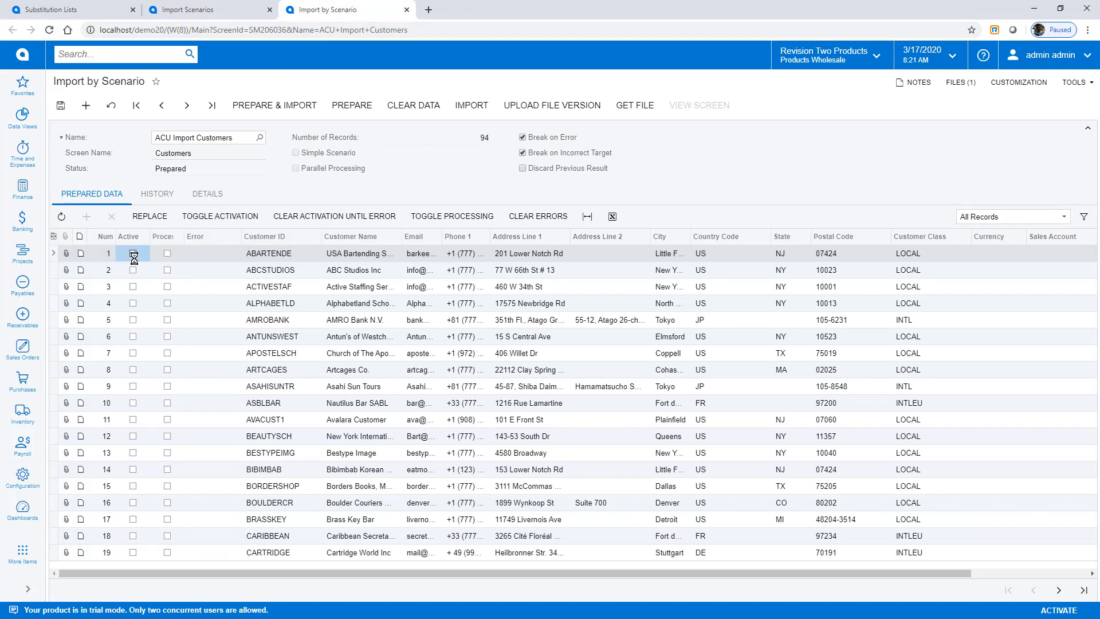
left_click(133, 253)
type("TEST")
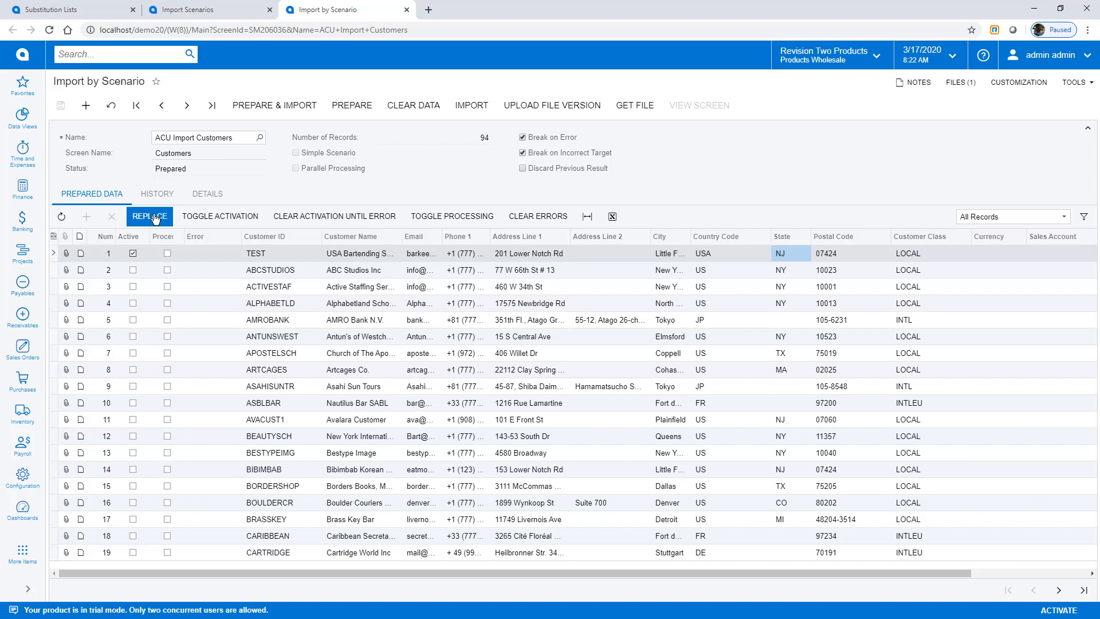
left_click(149, 216)
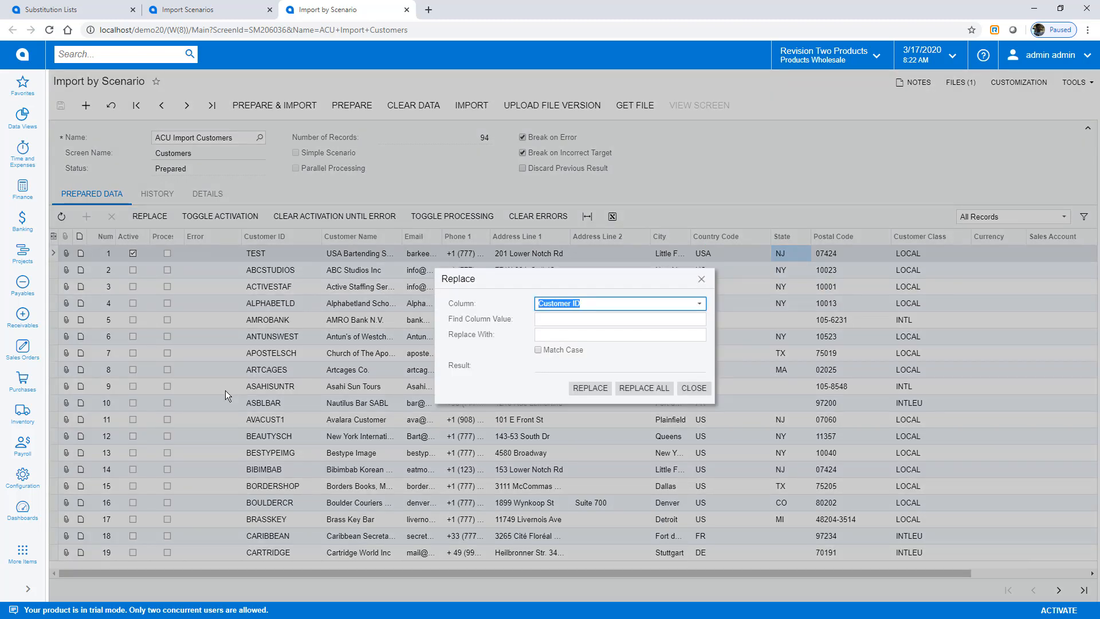
- Close the Replace dialog without changes, returning to the prepared customer records
left_click(698, 303)
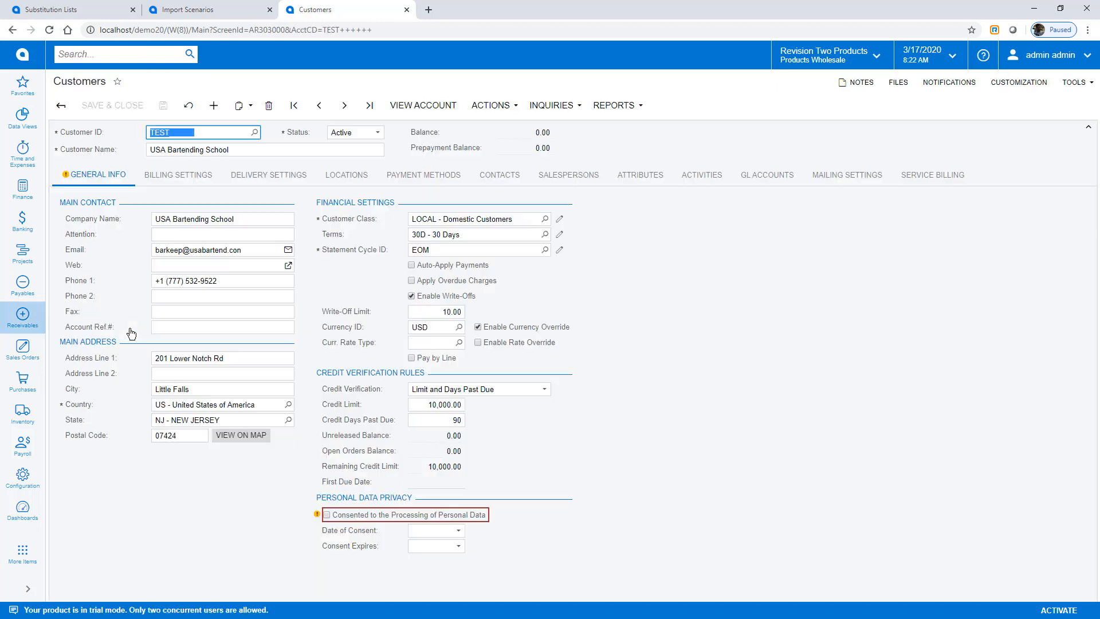
mouse_move(175, 199)
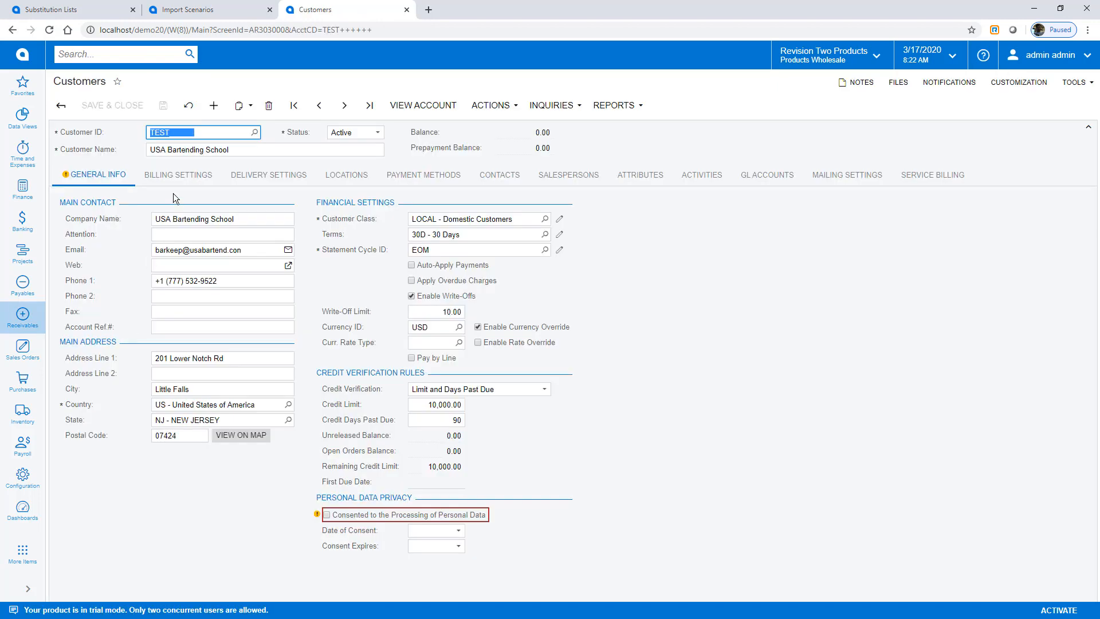